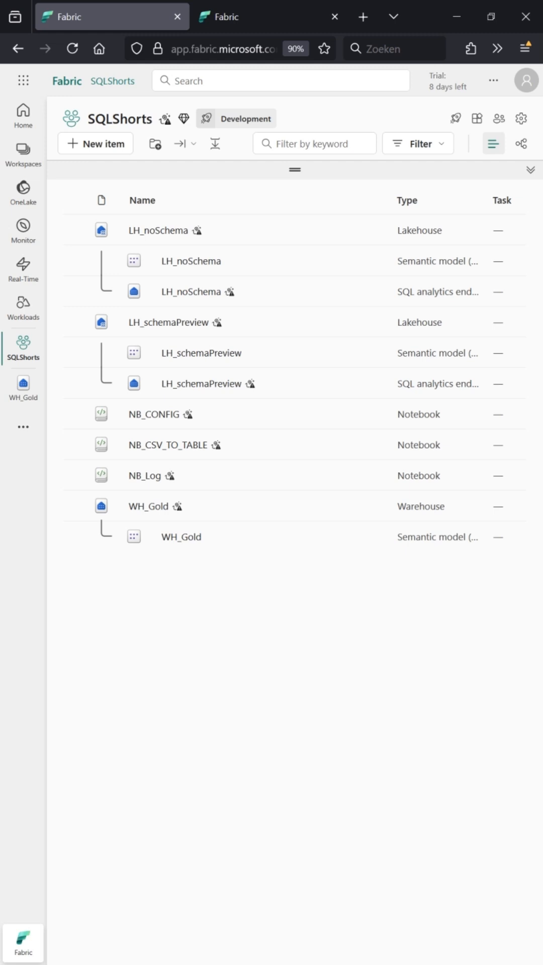
{"action": "mouse_move", "coordinate": [514, 188]}
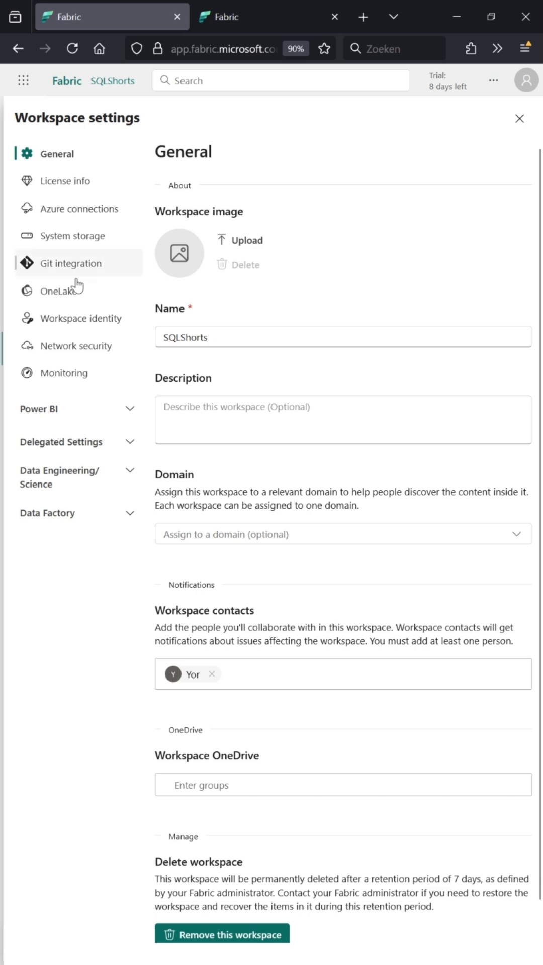
- Review SQLShorts workspace Git integration settings, where only Azure DevOps is offered
{"action": "left_click", "coordinate": [69, 263]}
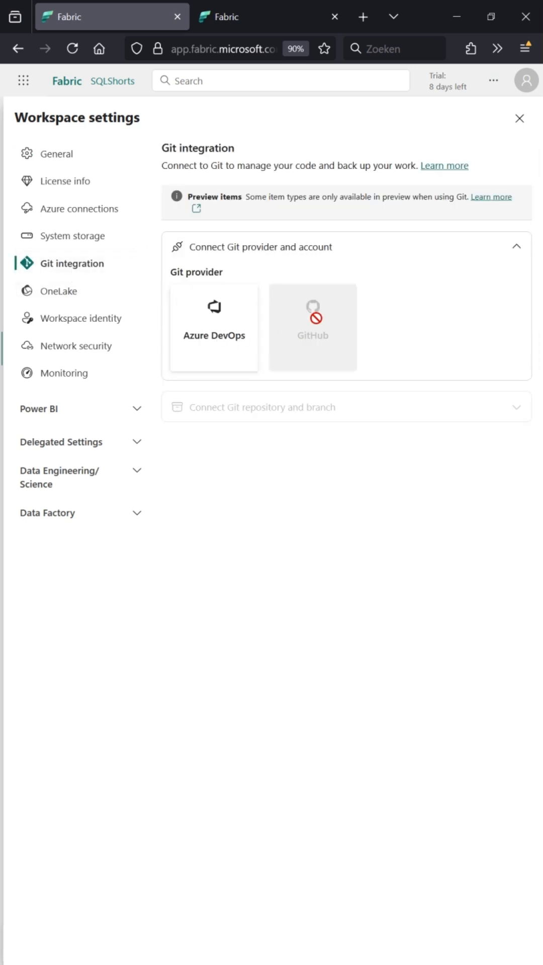
{"action": "left_click", "coordinate": [518, 119]}
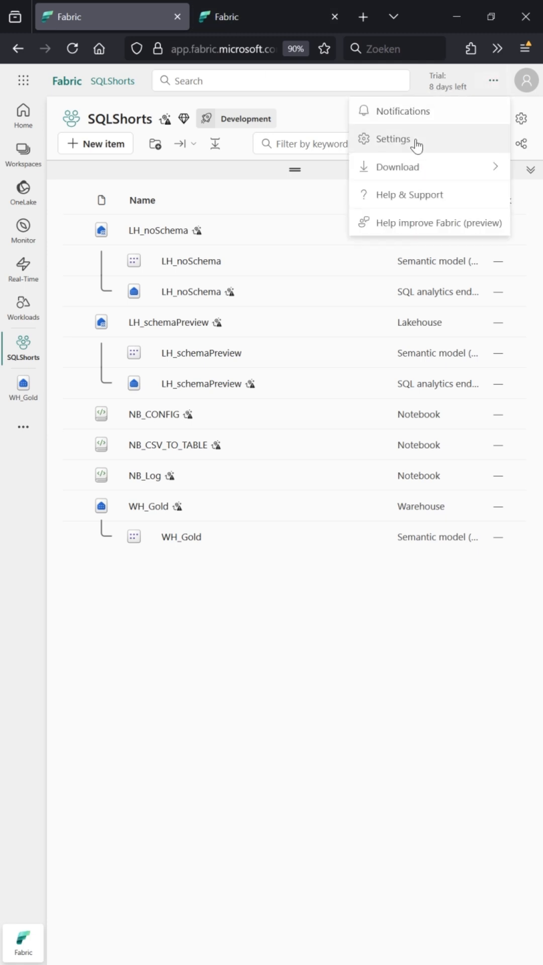
- In the Admin portal tenant settings, enable 'Users can sync workspace items with GitHub repositories' and apply
{"action": "left_click", "coordinate": [394, 139]}
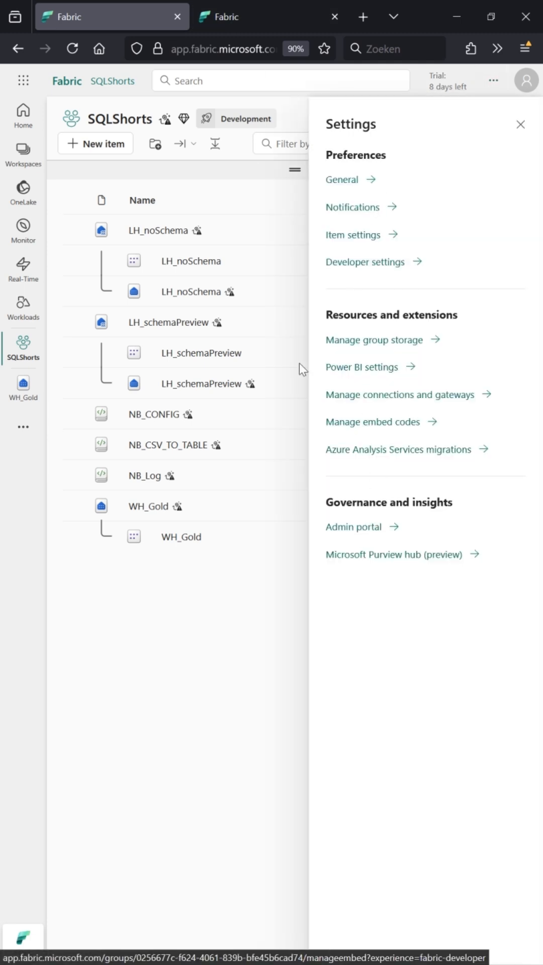
{"action": "left_click", "coordinate": [354, 526]}
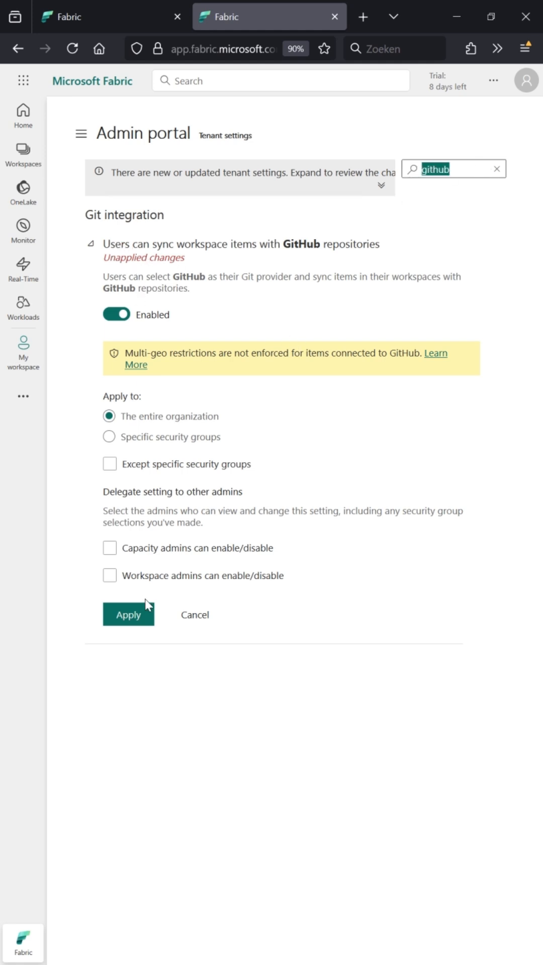
{"action": "left_click", "coordinate": [128, 613]}
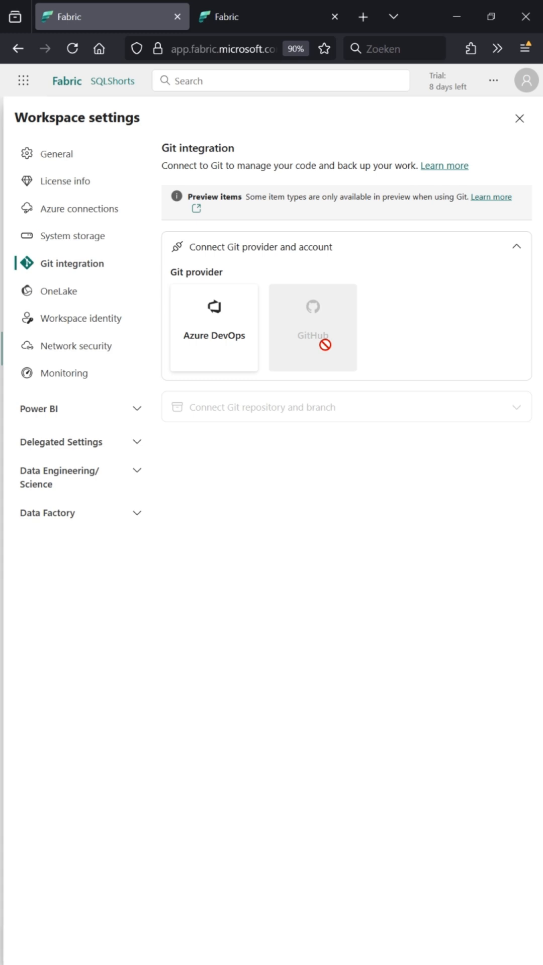
- Select GitHub as the Git provider and begin adding a GitHub account
{"action": "left_click", "coordinate": [313, 326]}
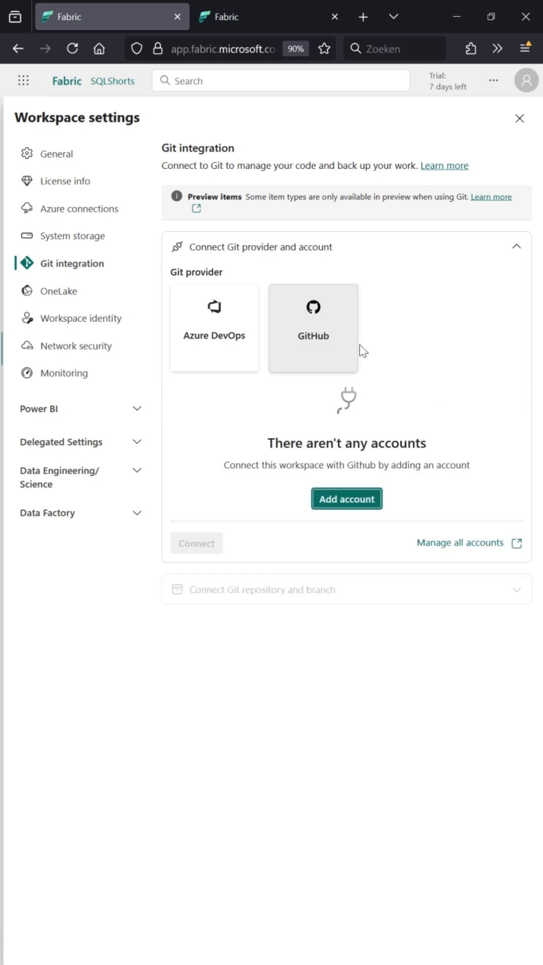
{"action": "left_click", "coordinate": [346, 499]}
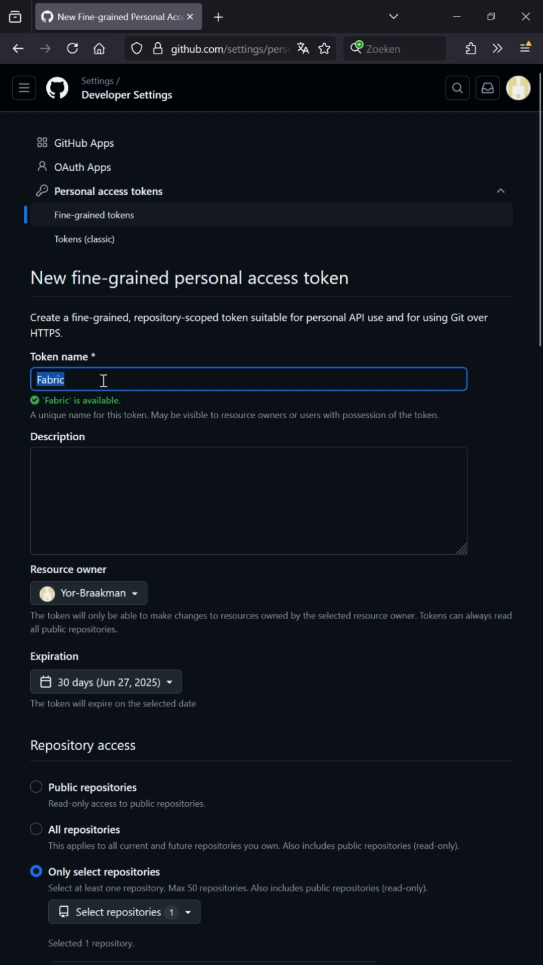
- Generate the Fabric token with read-and-write Contents access to FabricSqlShorts, copy it, and return to Fabric
{"action": "scroll", "scroll_direction": "down", "scroll_amount": 3}
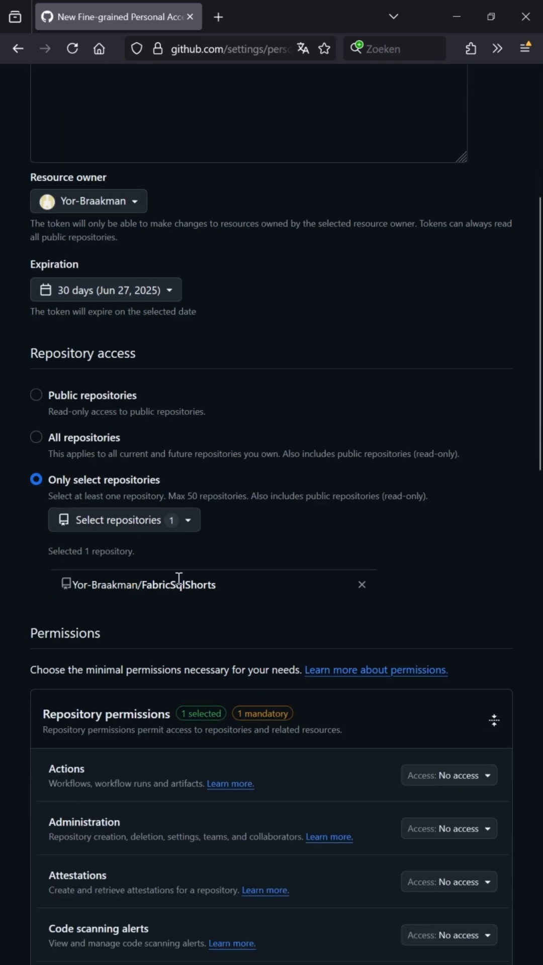
{"action": "scroll", "scroll_direction": "down", "scroll_amount": 3}
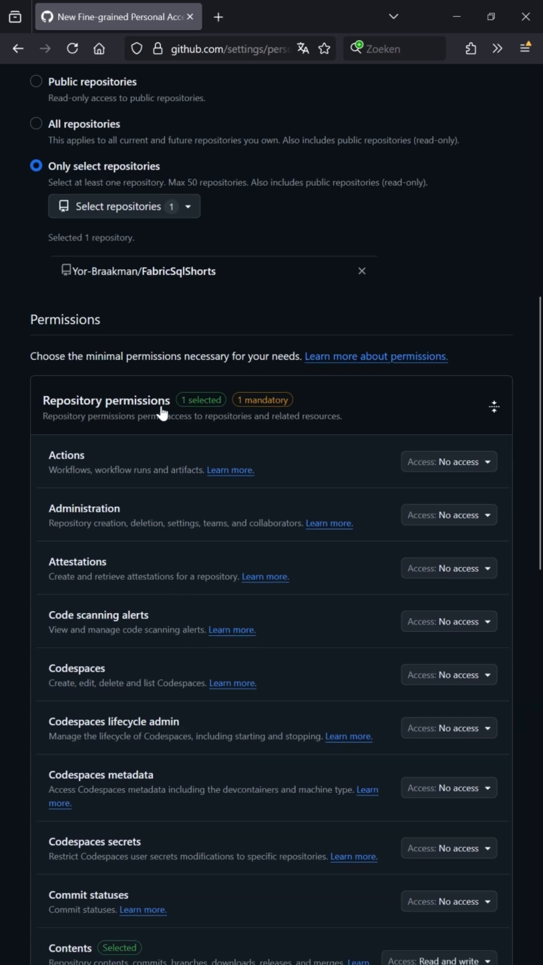
{"action": "scroll", "scroll_direction": "down", "scroll_amount": 3}
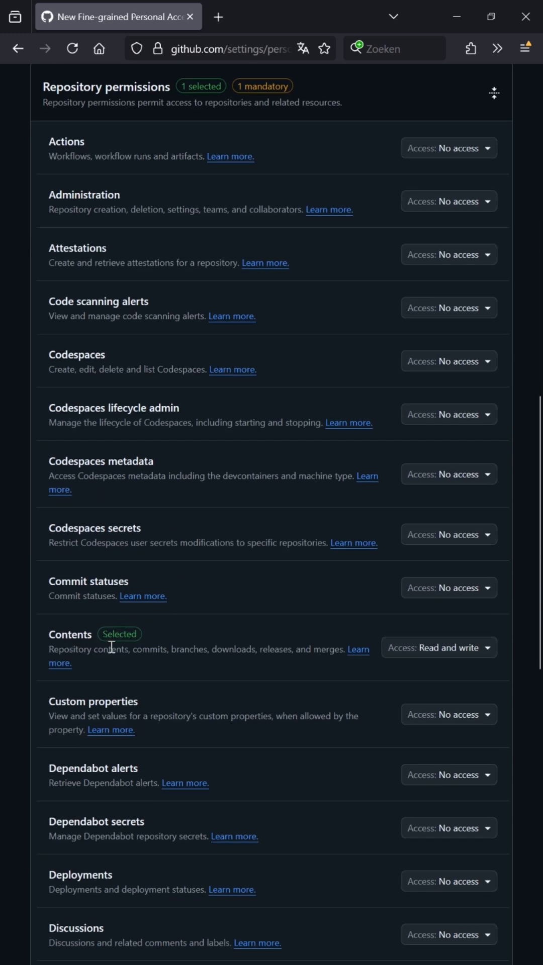
{"action": "scroll", "scroll_direction": "down", "scroll_amount": 3}
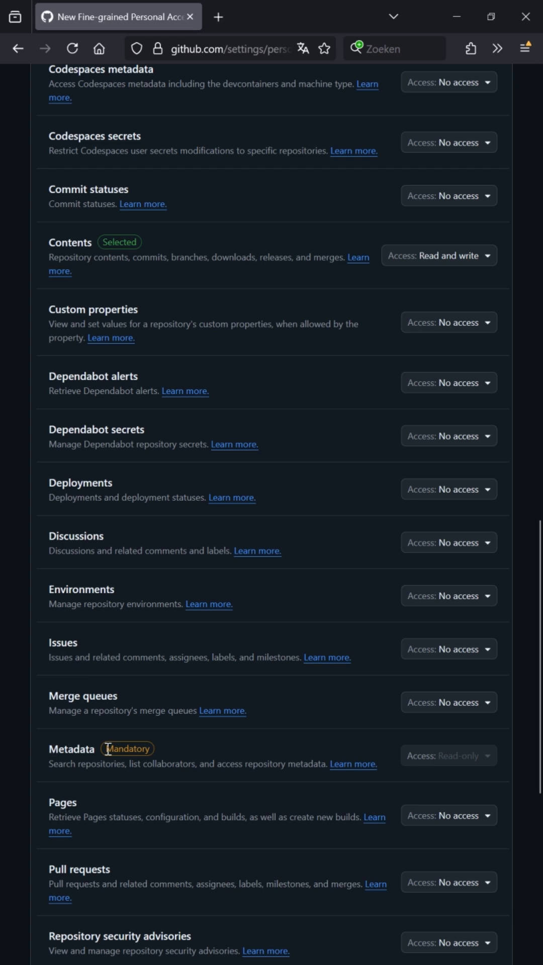
{"action": "left_click", "coordinate": [76, 814]}
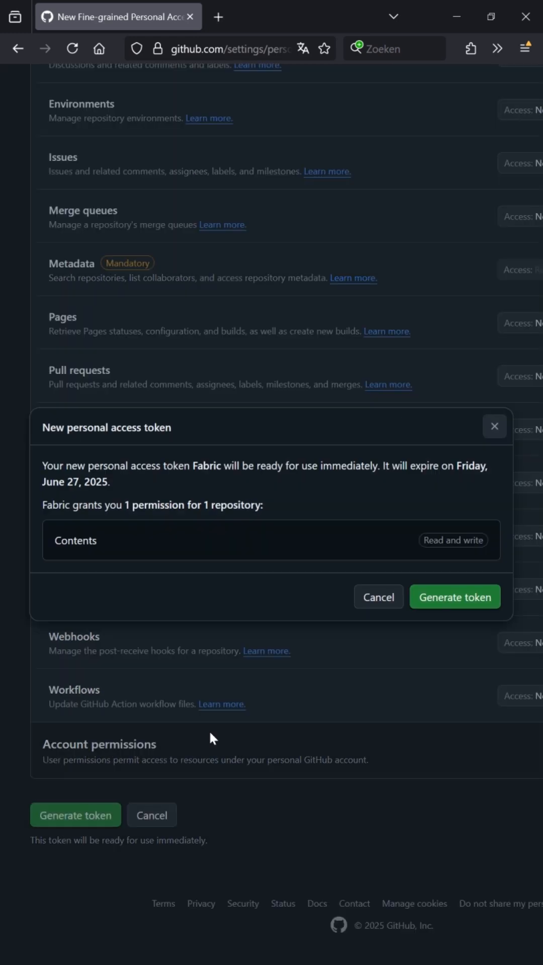
{"action": "left_click", "coordinate": [454, 596]}
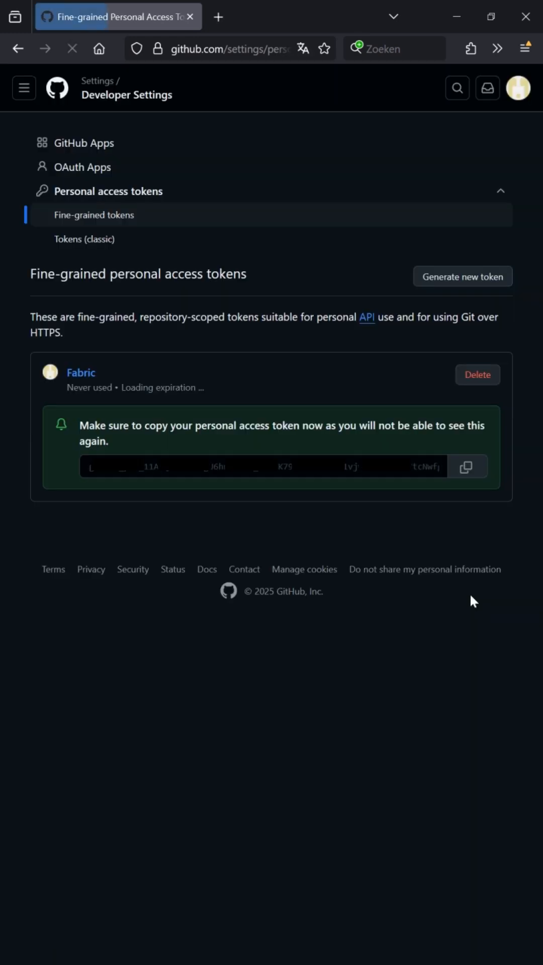
{"action": "left_click", "coordinate": [466, 466]}
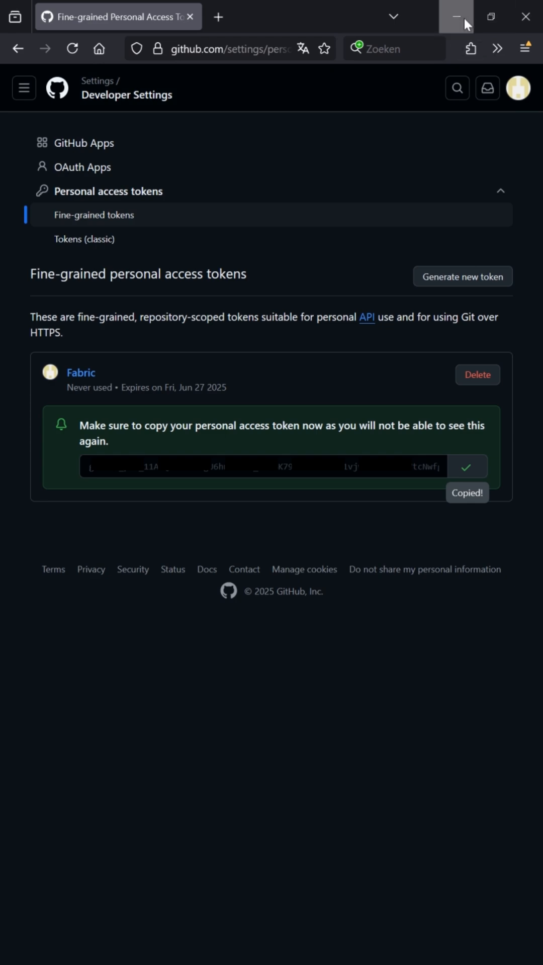
{"action": "left_click", "coordinate": [113, 17]}
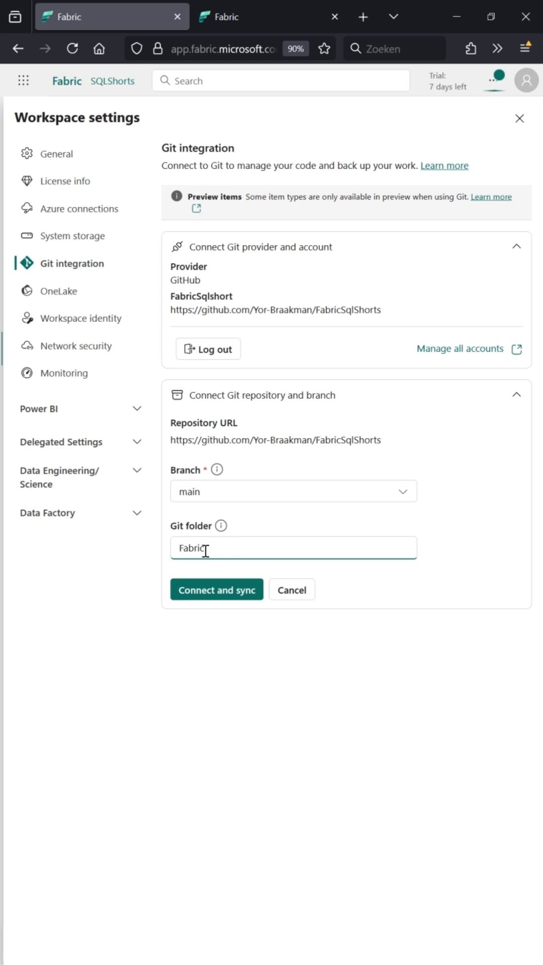
- Connect SQLShorts to branch main, creating the new Fabric Git folder and syncing its items
{"action": "left_click", "coordinate": [216, 590]}
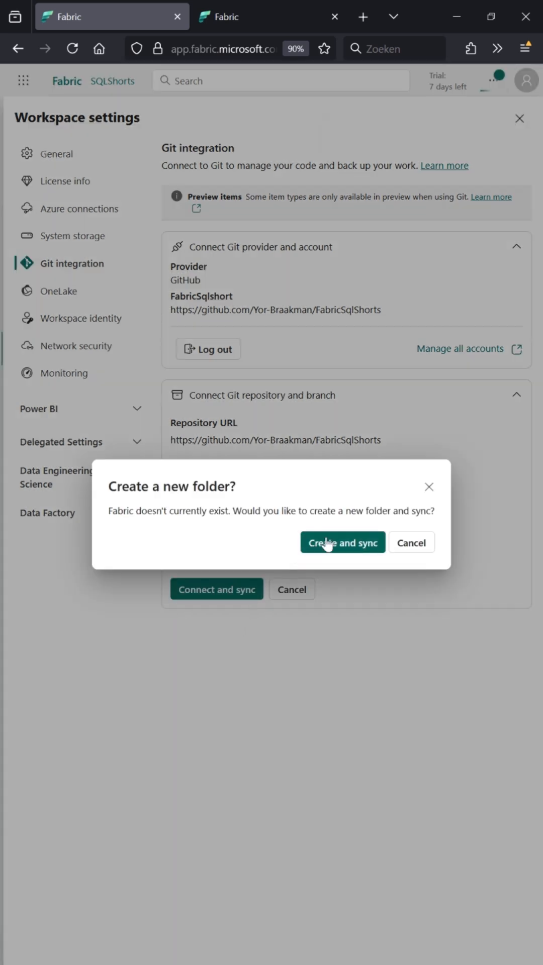
{"action": "left_click", "coordinate": [342, 542]}
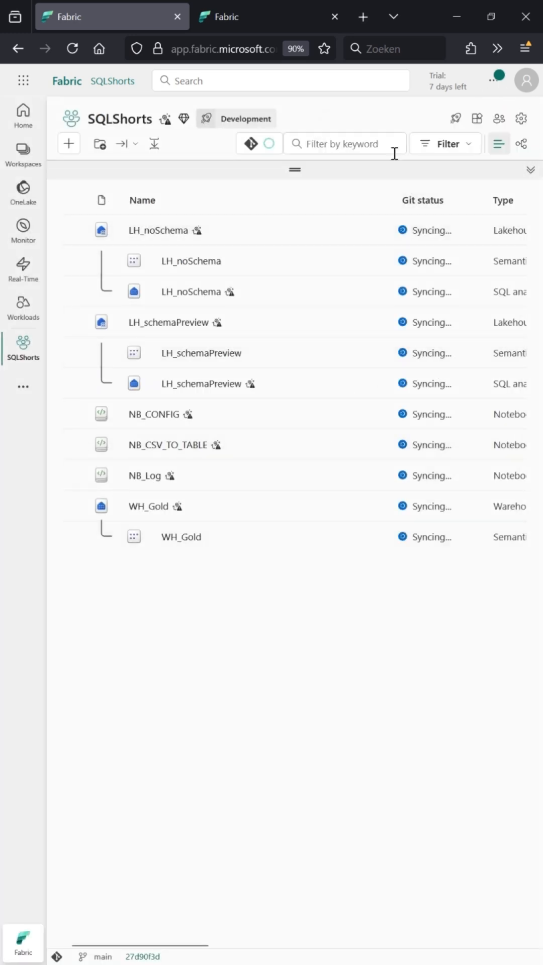
- Show the Source control pane's Branches view for the current branch, main
{"action": "left_click", "coordinate": [251, 143]}
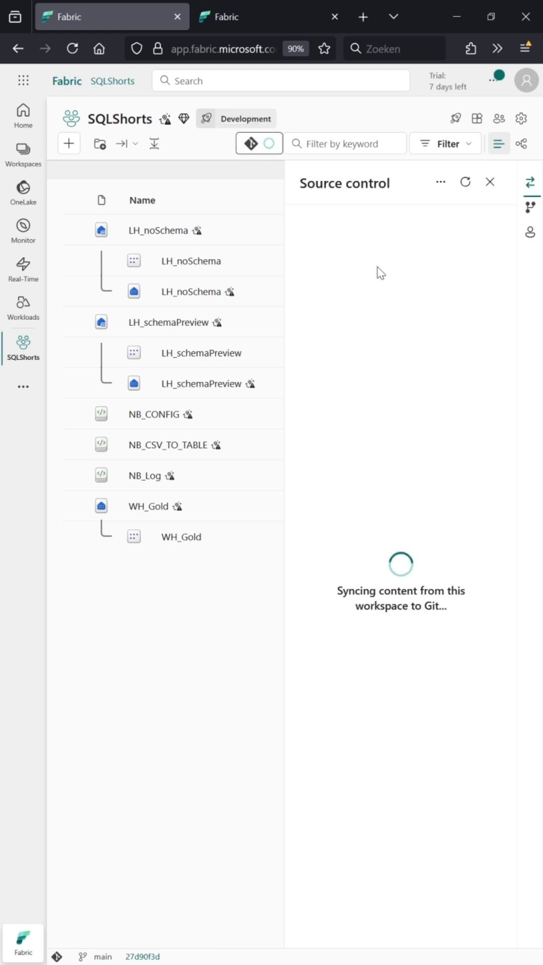
{"action": "left_click", "coordinate": [530, 208]}
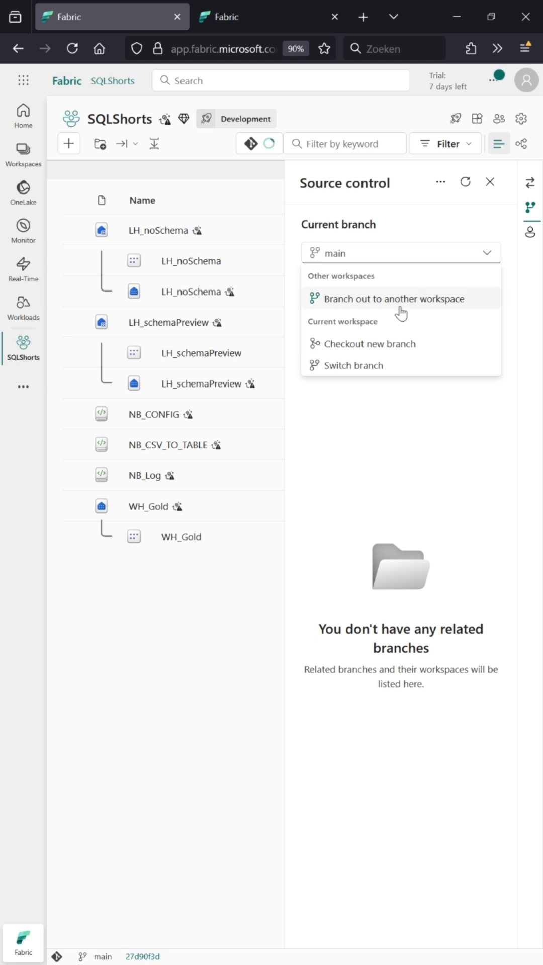